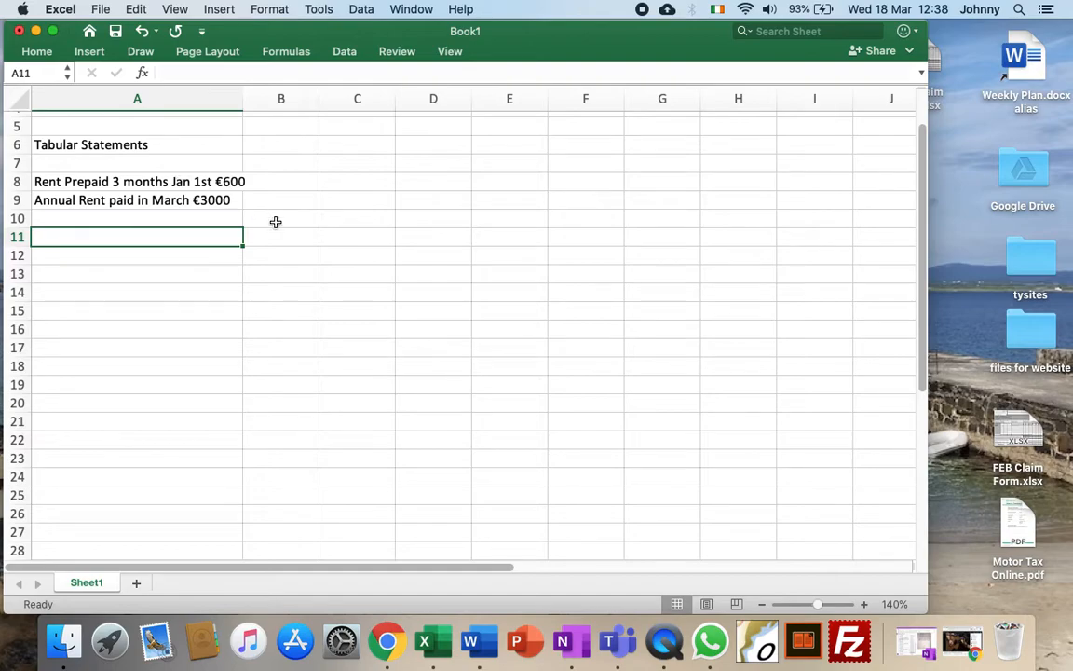
mouse_move(73, 227)
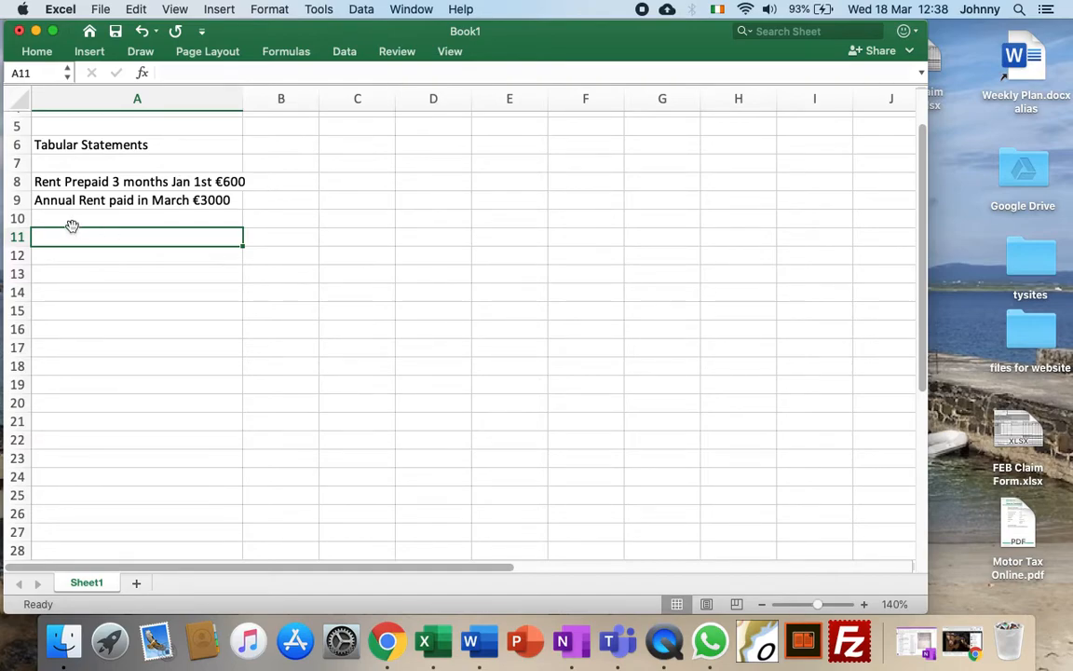
Widen column A and enter the Opening and March headings in row 11
left_click_drag(242, 97, 275, 97)
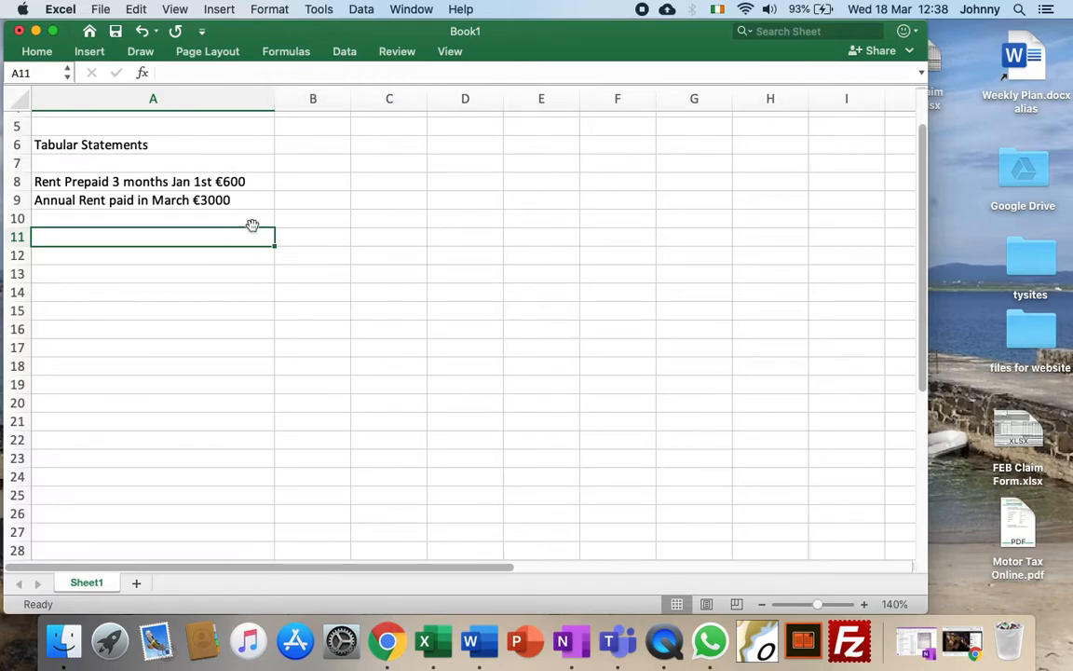
left_click(313, 235)
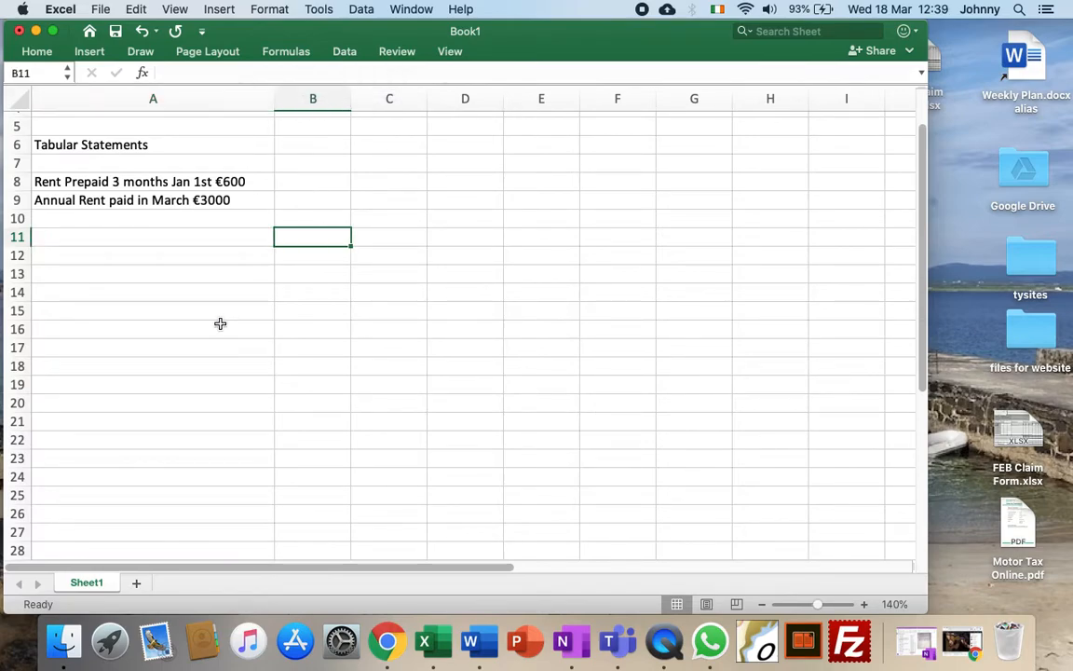
type("Opening")
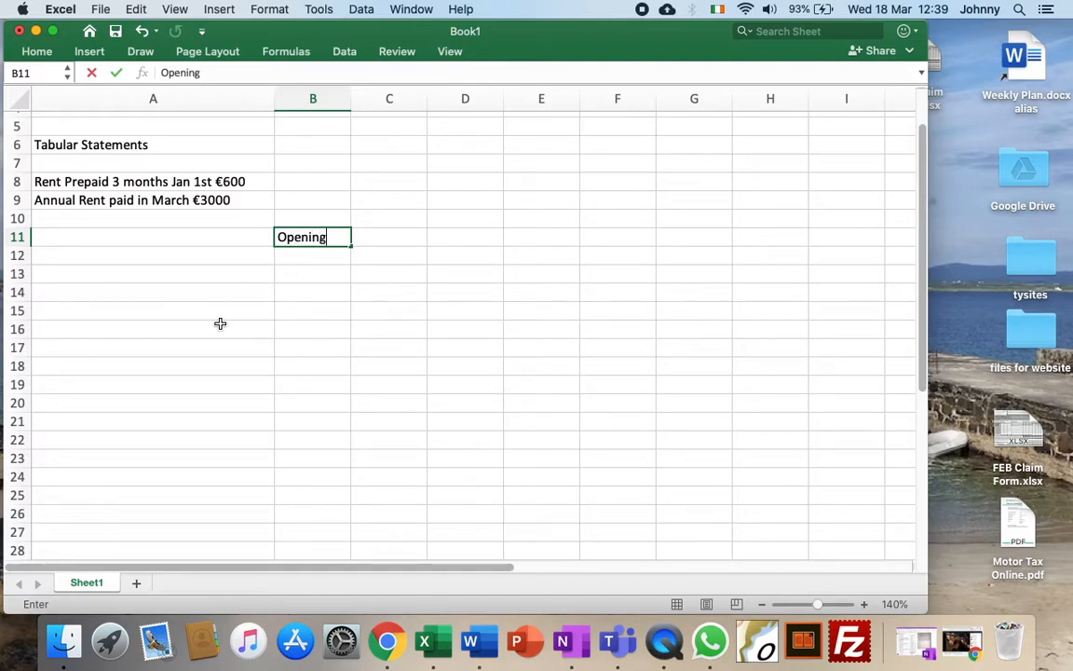
type("Marc")
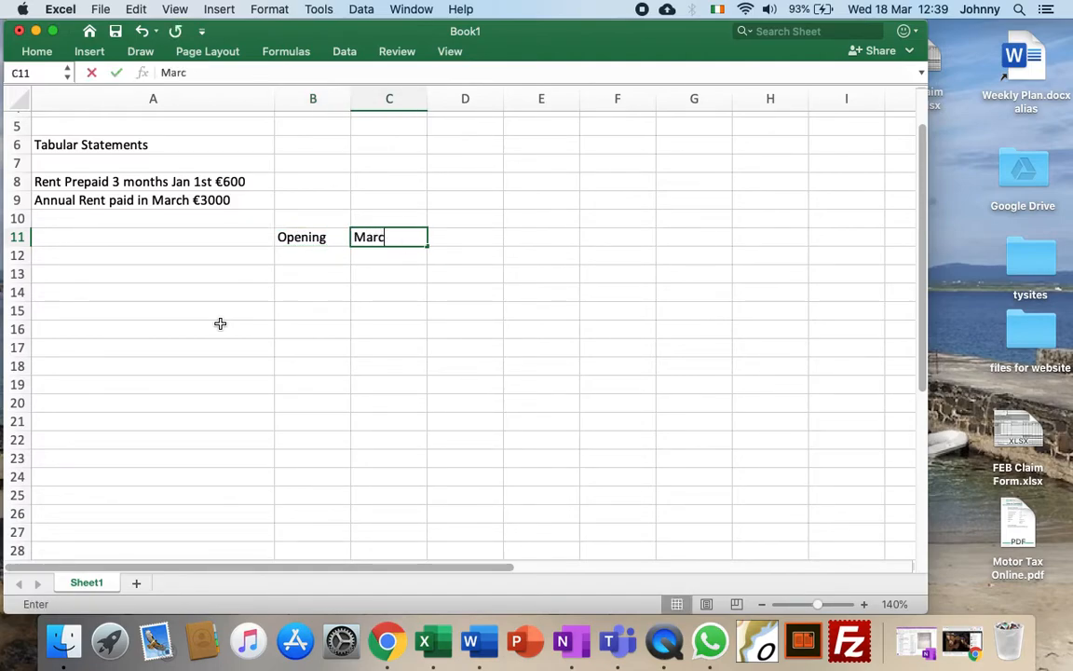
key("Tab")
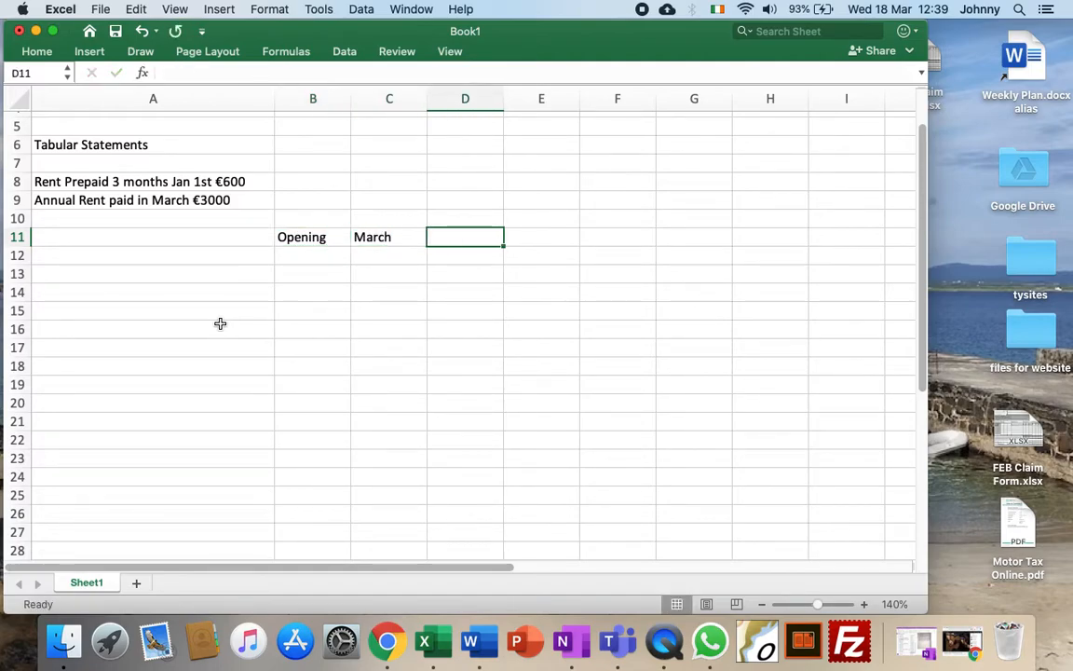
Add the Dec and Closing headings to complete row 11
type("Dec")
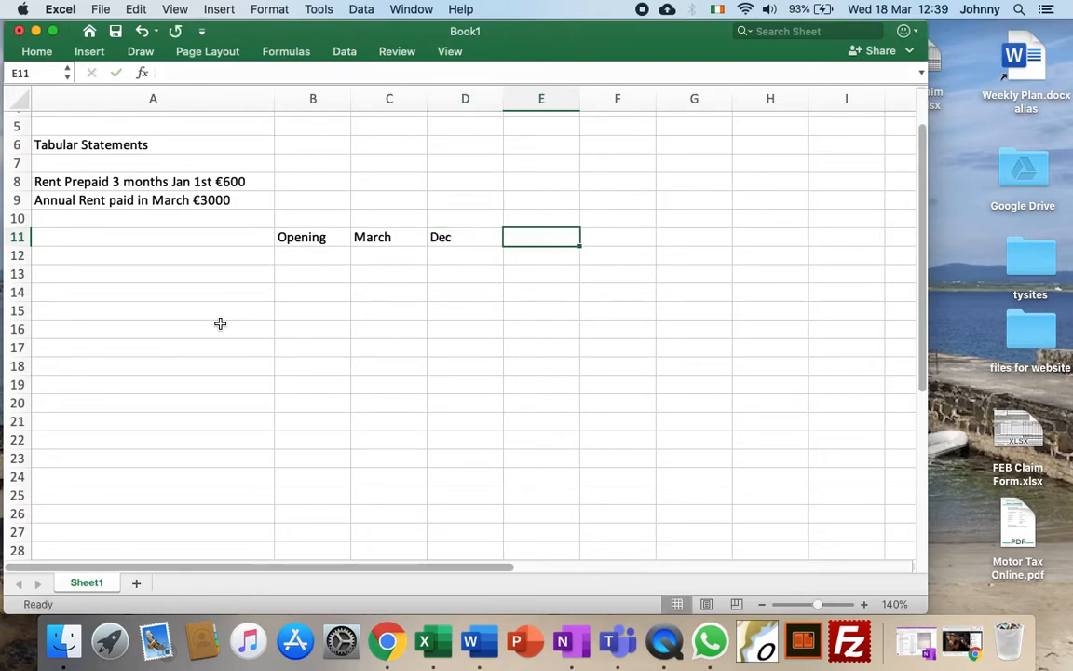
type("Closing")
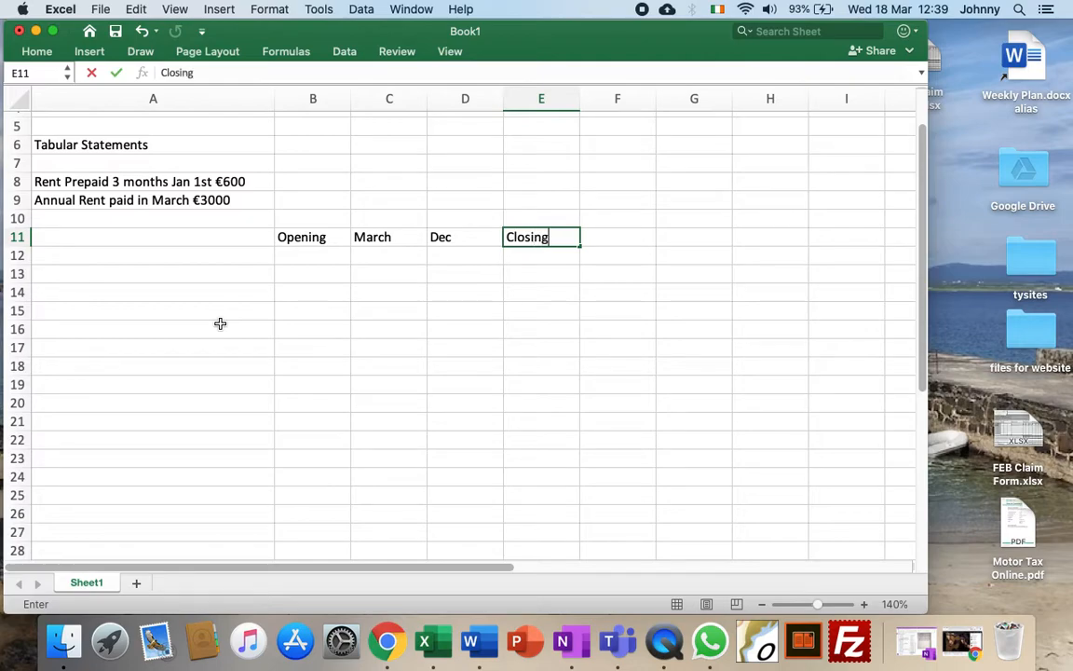
left_click(313, 237)
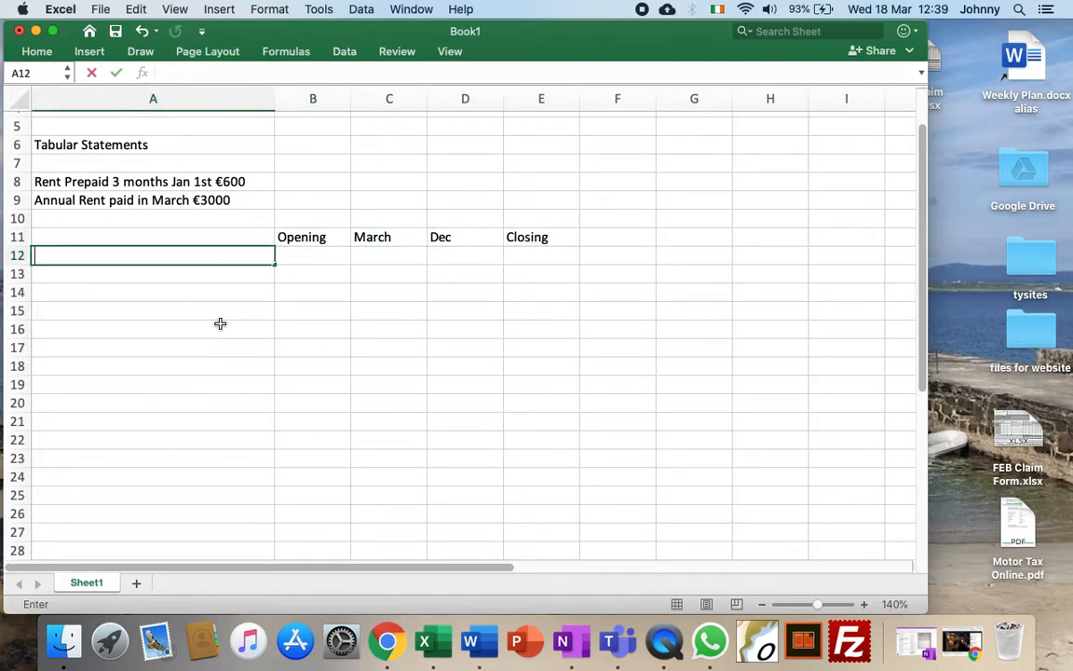
Label the rows ASSETS, Rent and LIABILITIES down column A
type("ASSETS")
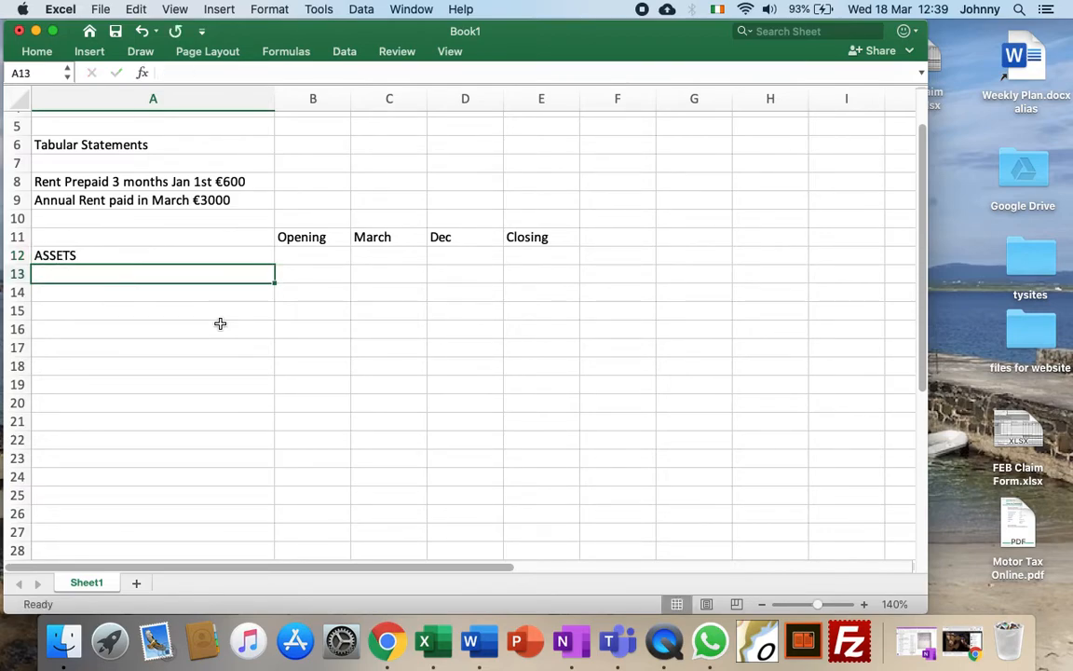
type("Rent")
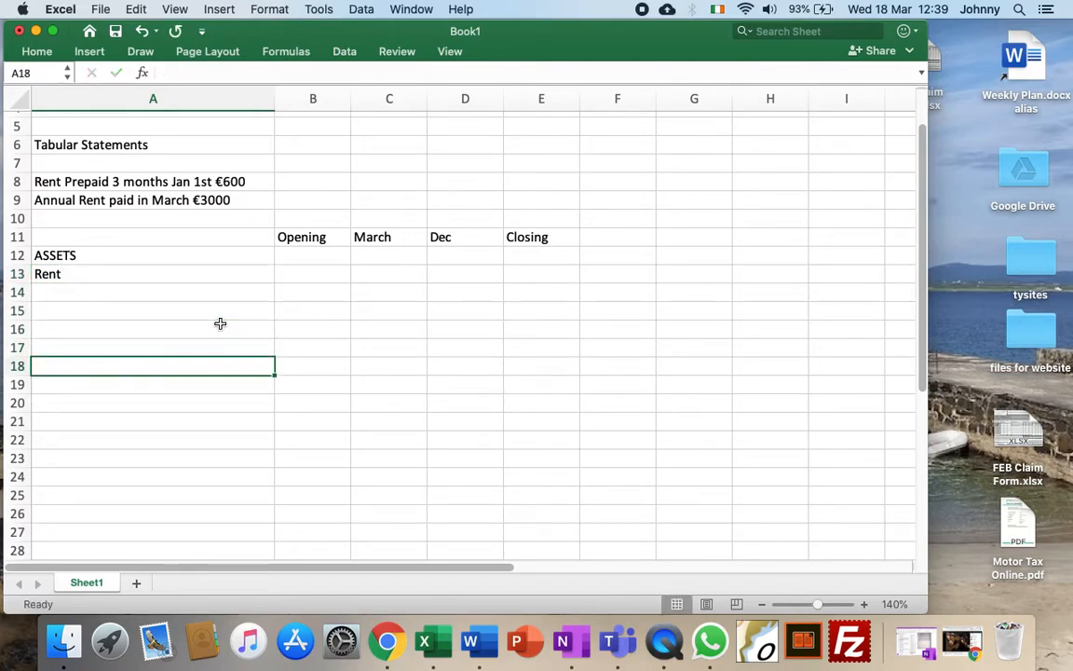
type("Ll")
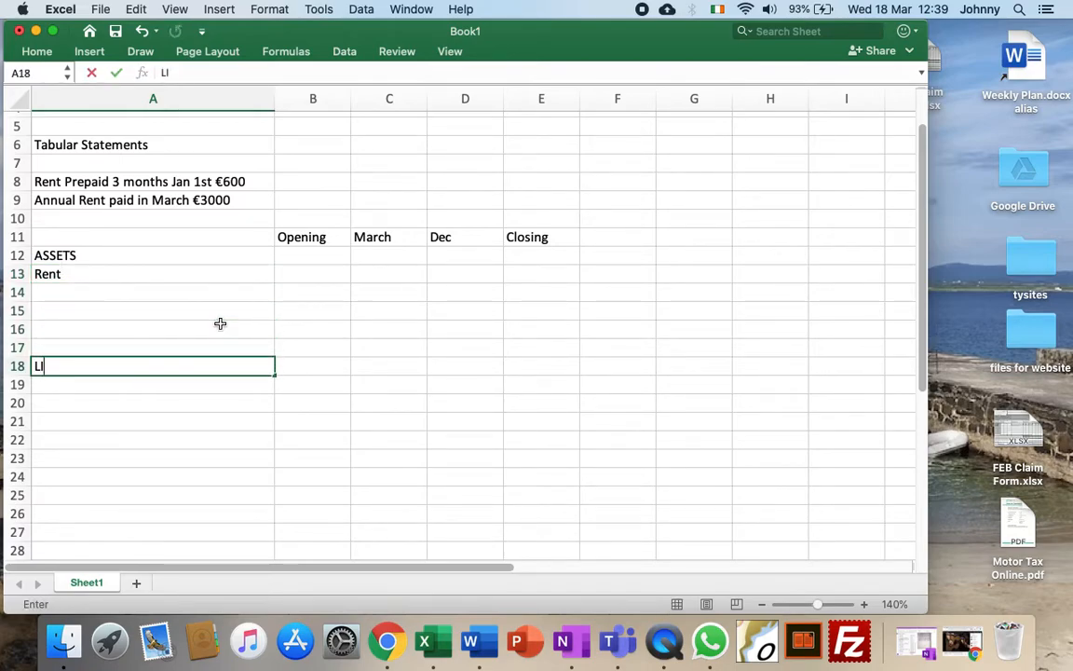
type("ABILITIES")
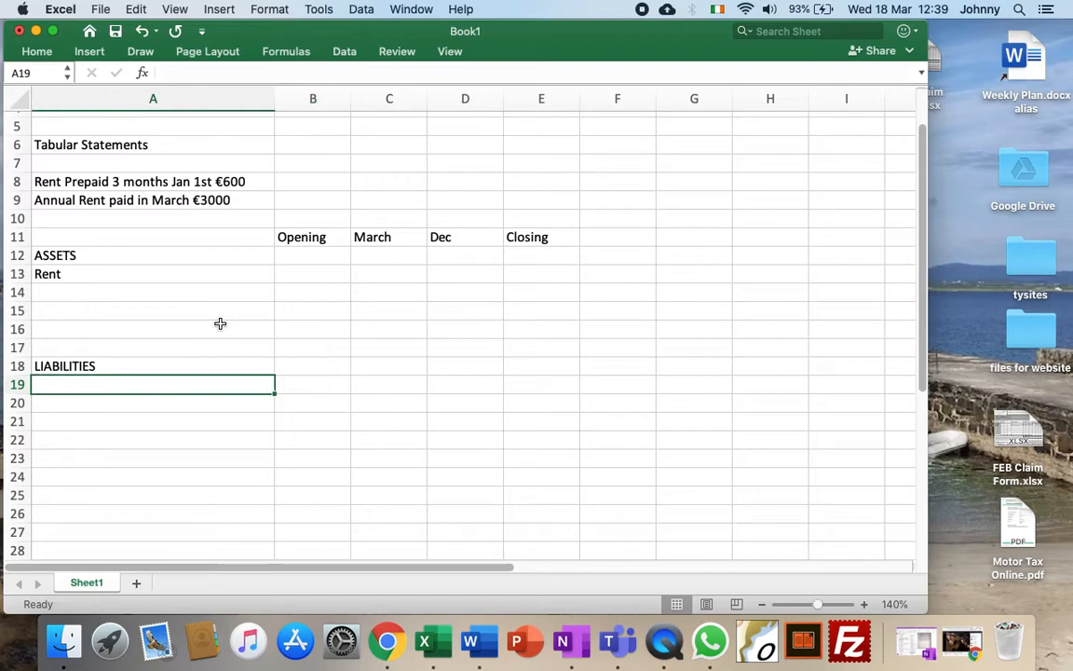
Add the Profit and Loss row label and select the opening Rent cell
type("Profit and Los")
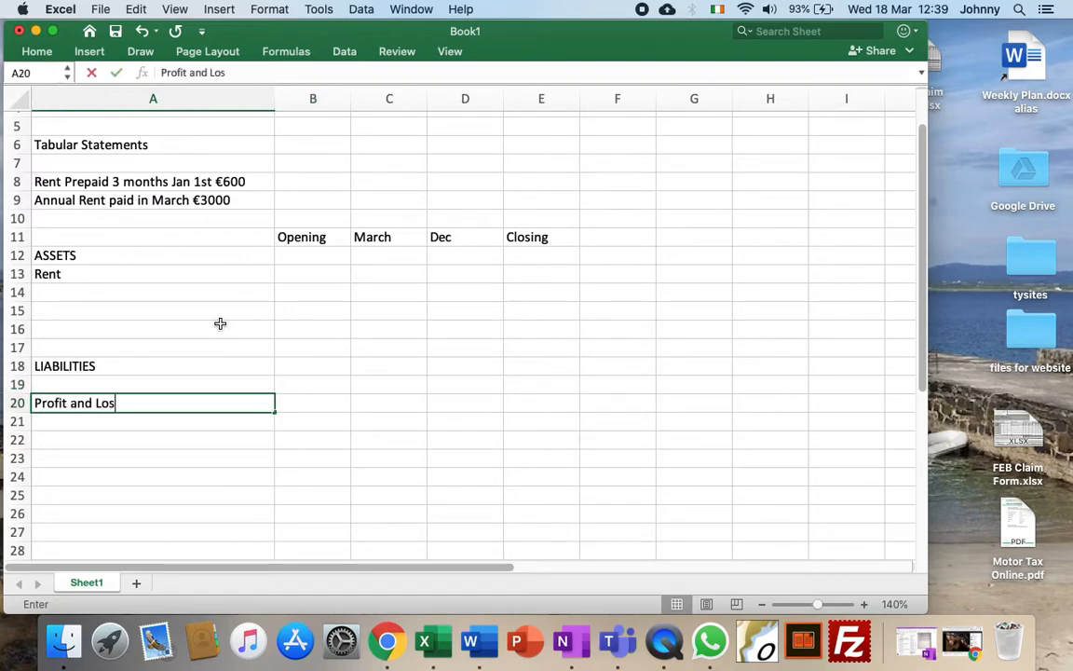
left_click(153, 272)
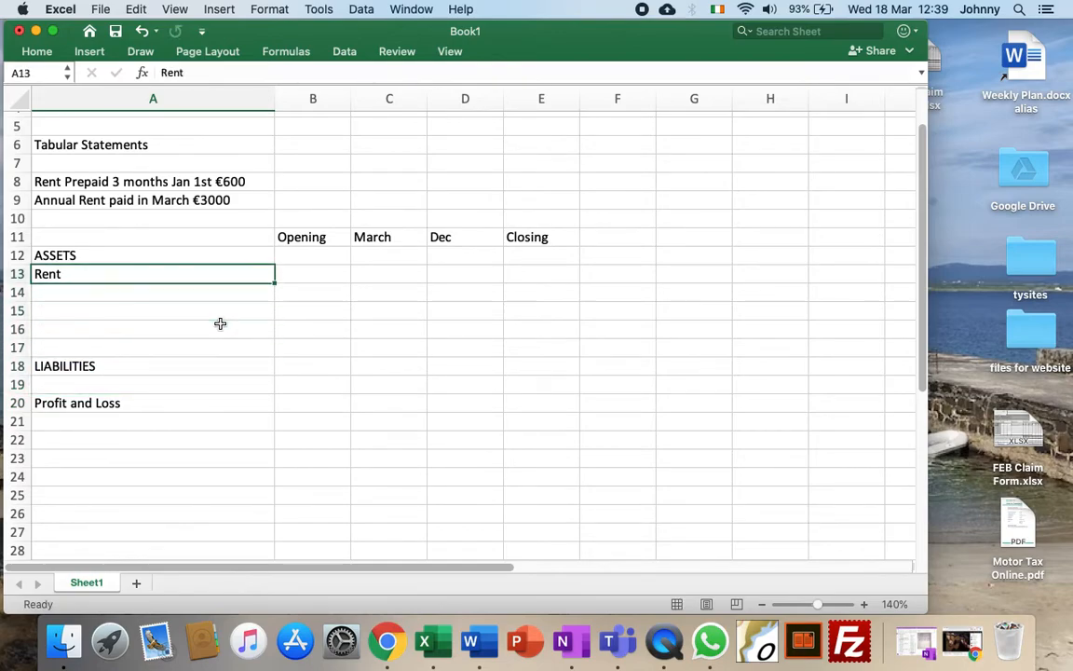
left_click(313, 272)
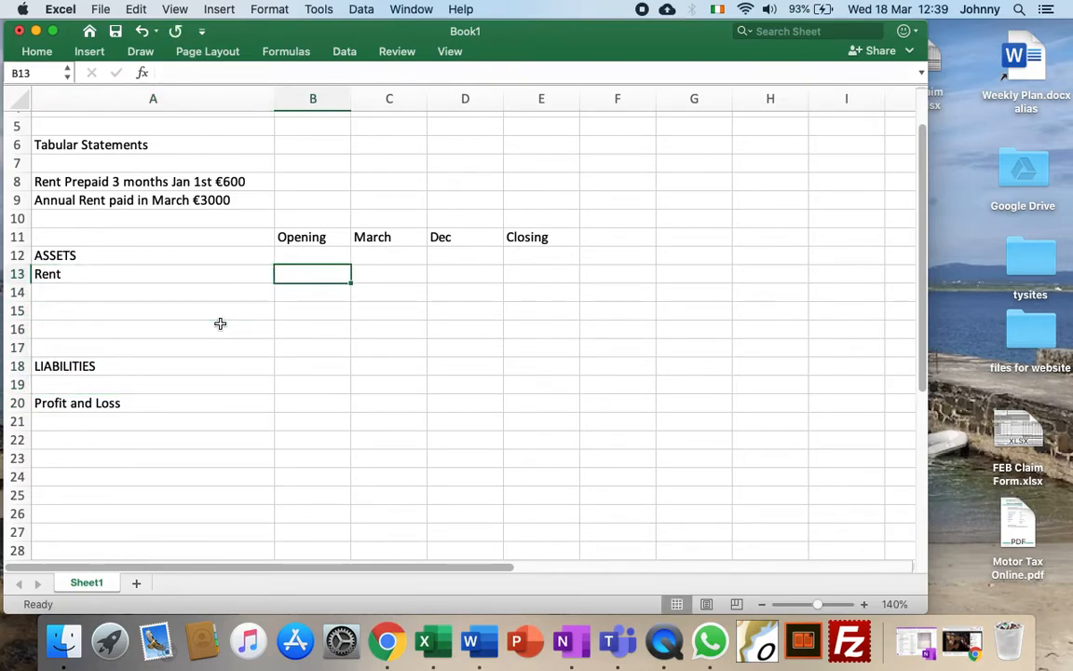
Enter the opening Rent figure 600 and add a Bank row label
type("600")
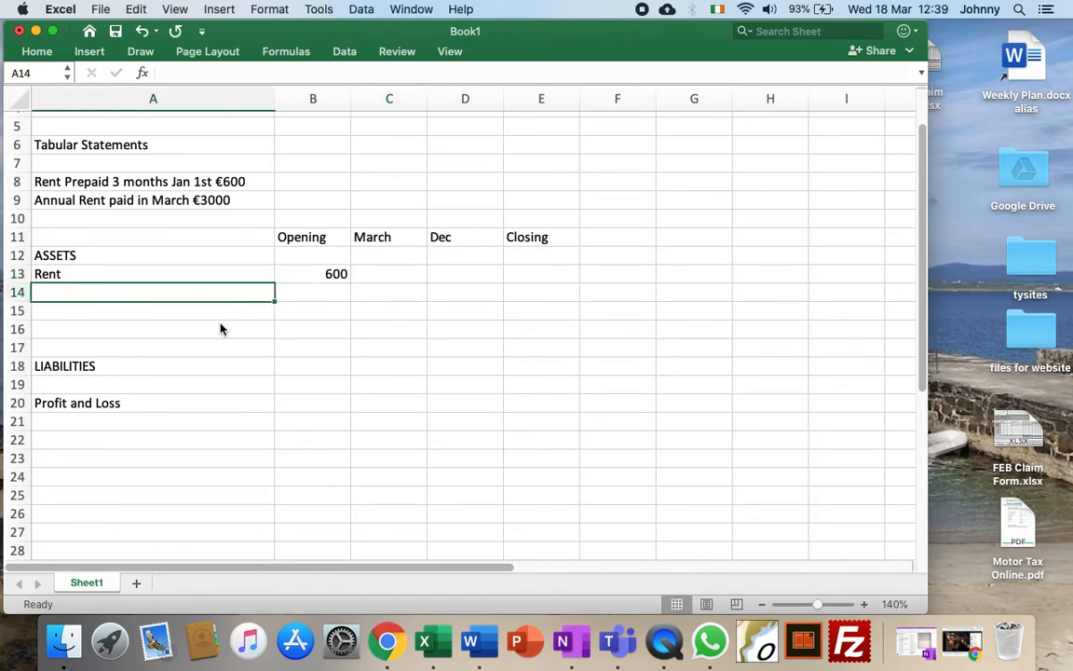
type("Bank")
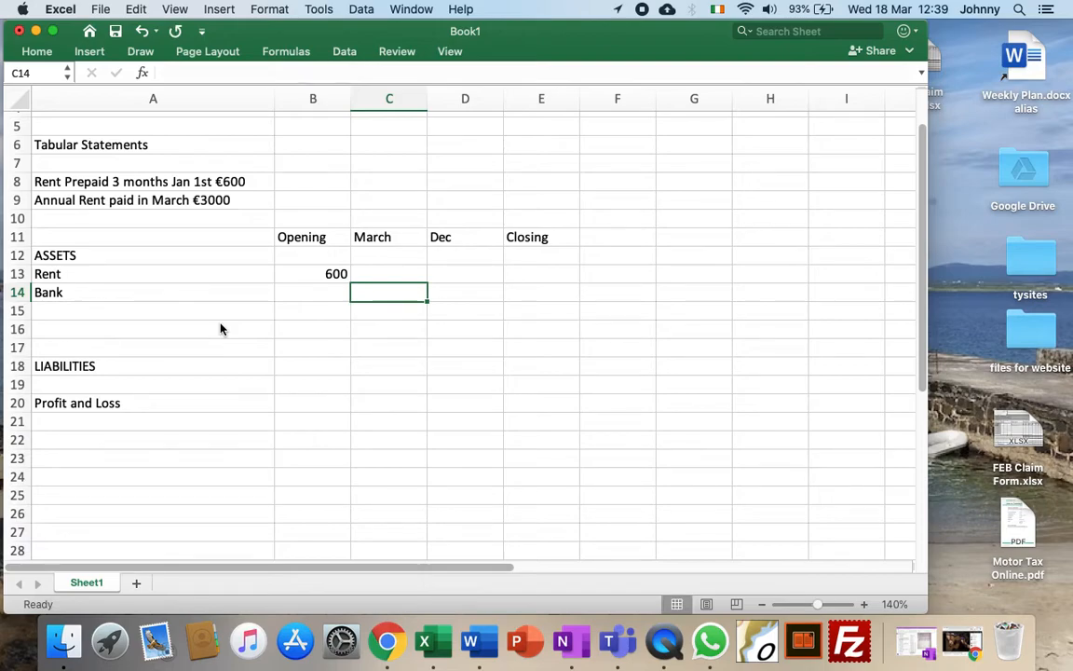
Record the March rent payment as -3000 in the Bank row
type("-30")
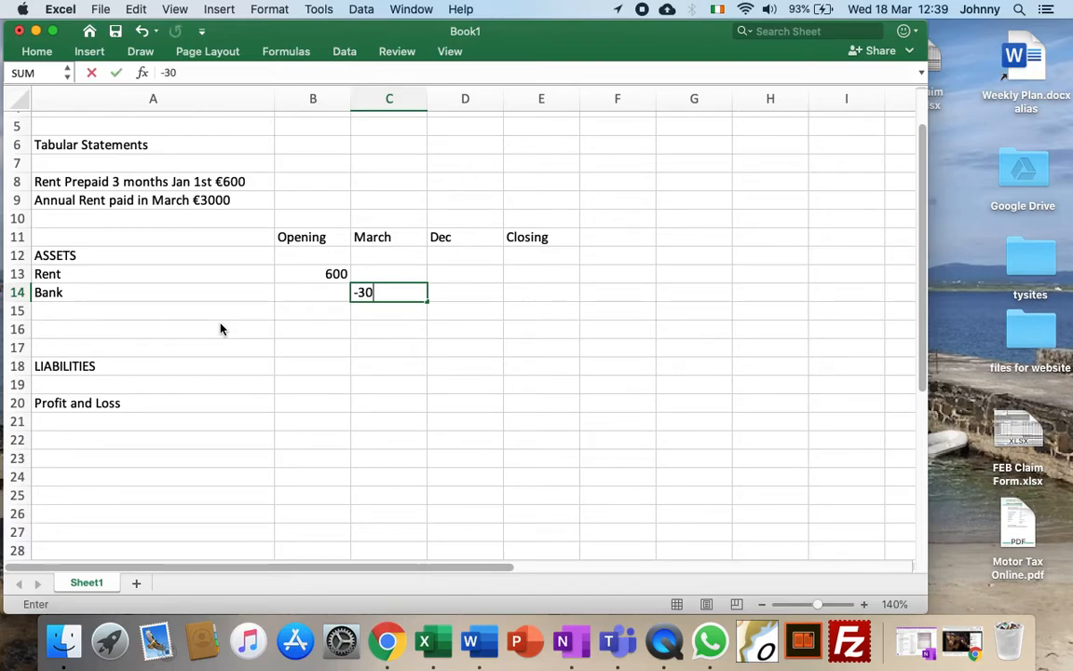
type("00")
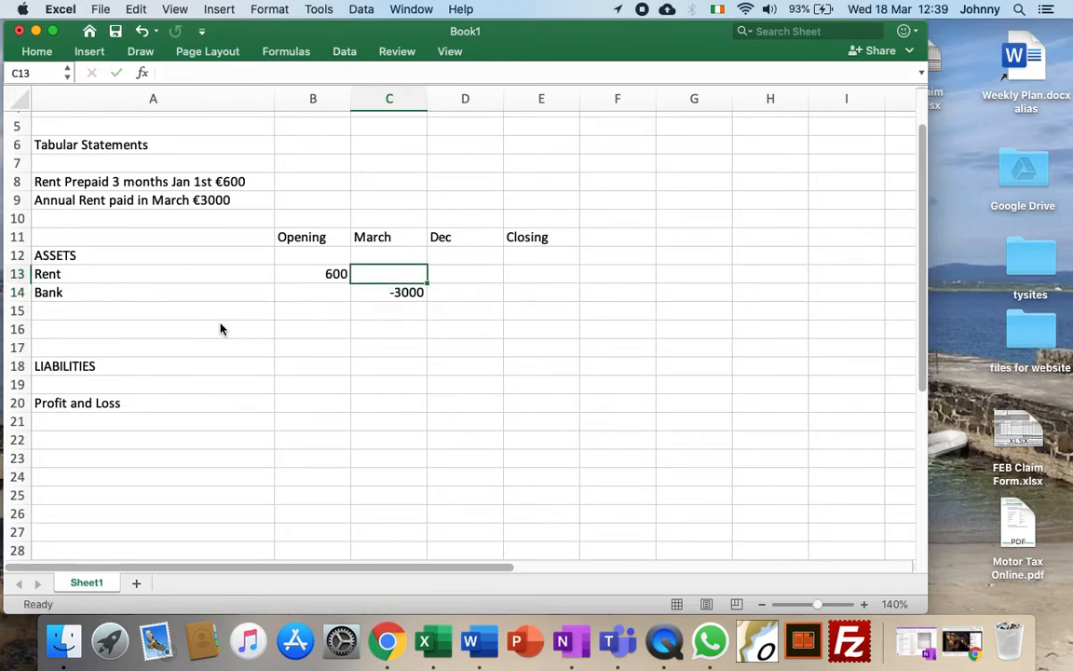
left_click(387, 348)
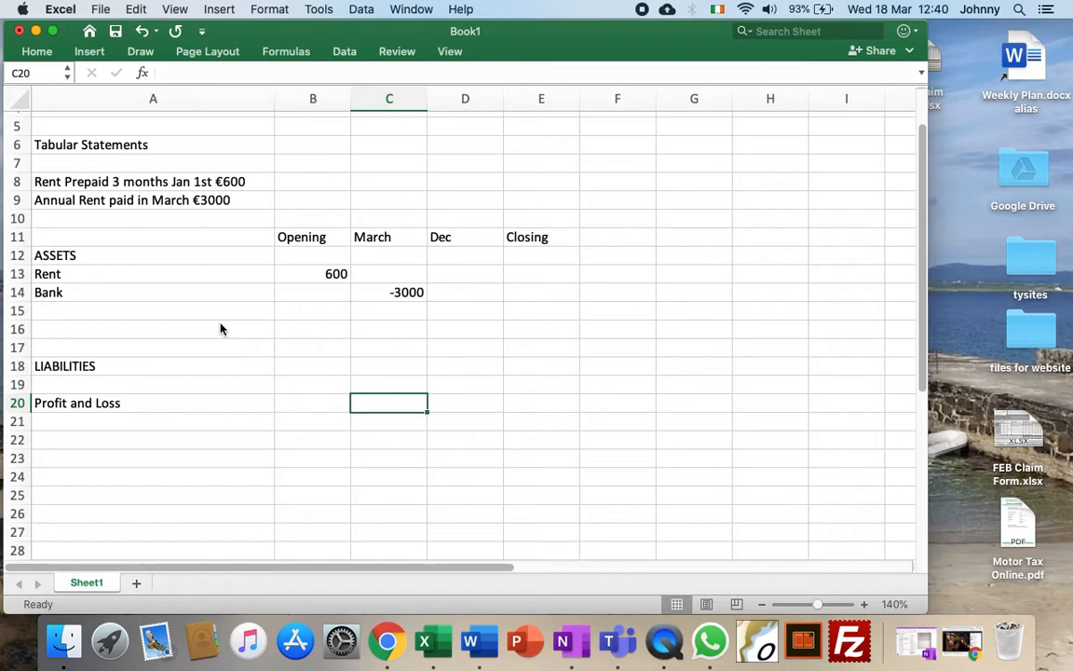
left_click(388, 291)
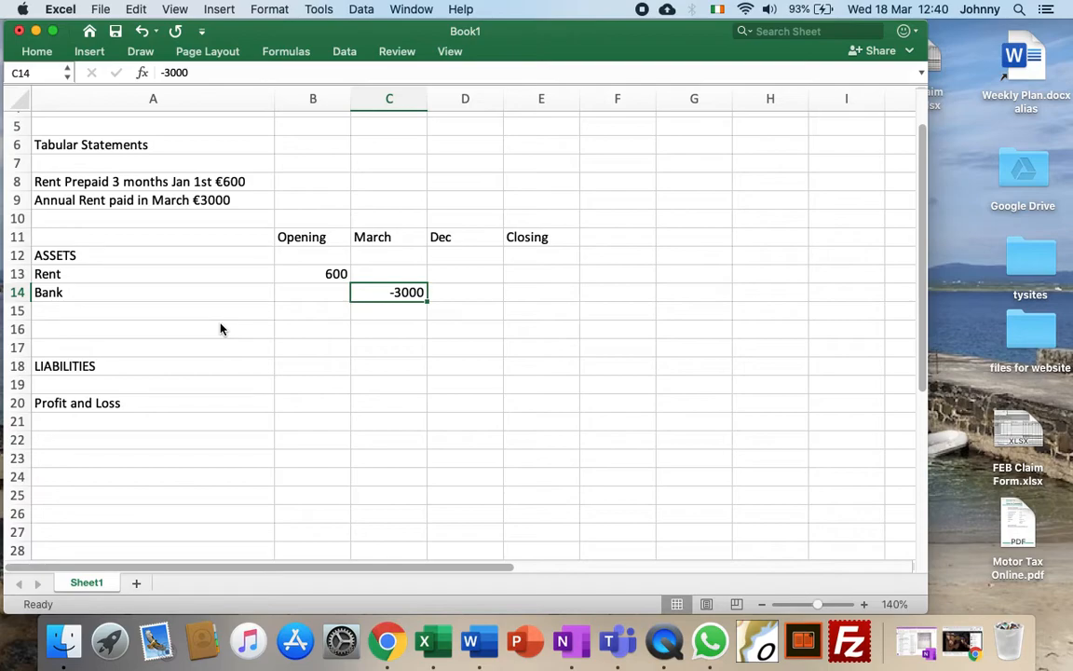
mouse_move(114, 190)
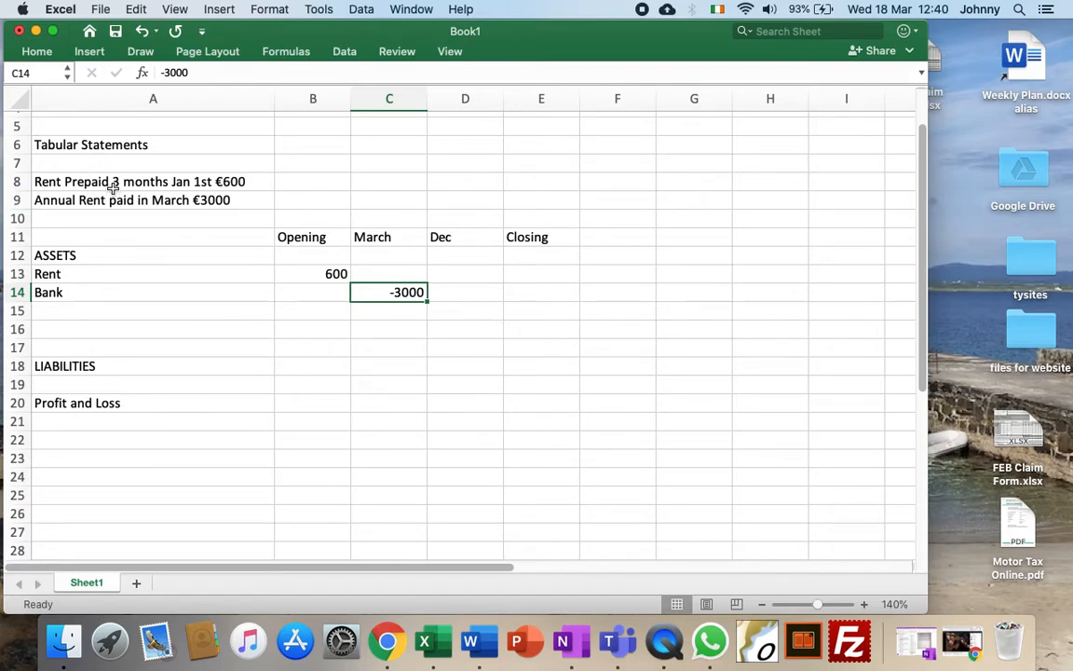
mouse_move(209, 205)
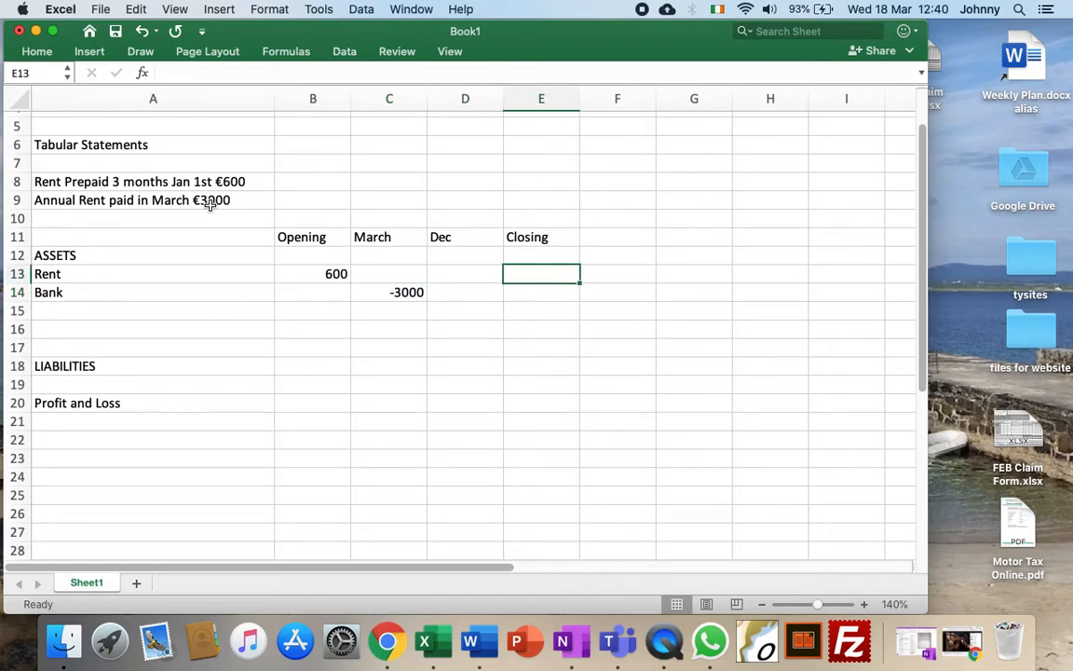
Build a formula from cell references giving the closing Rent figure of 750
type("=")
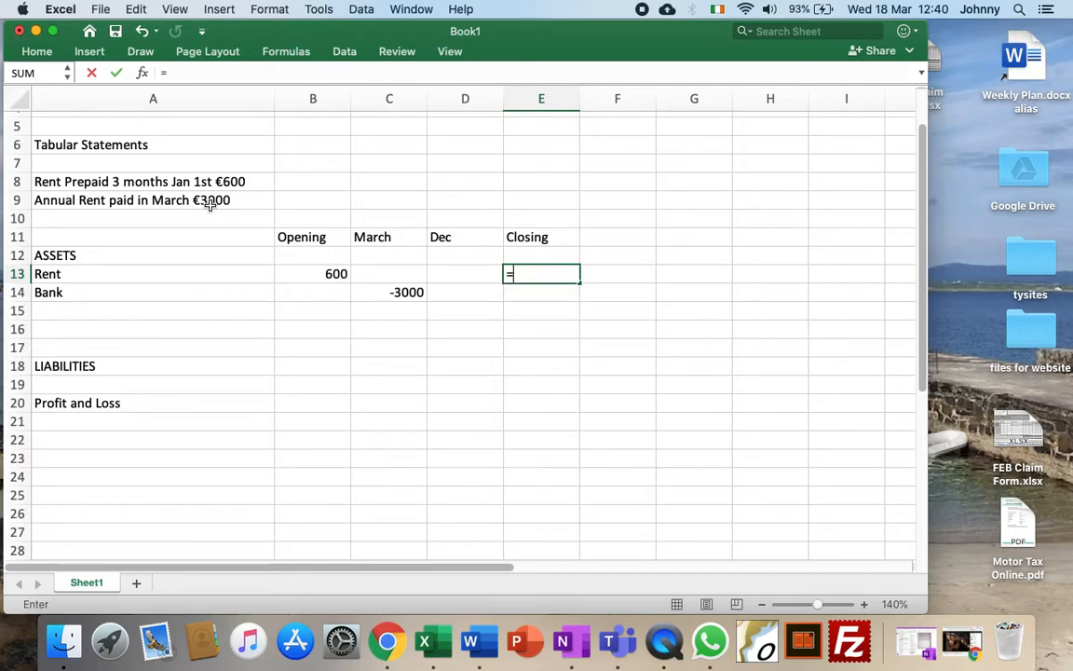
left_click(313, 291)
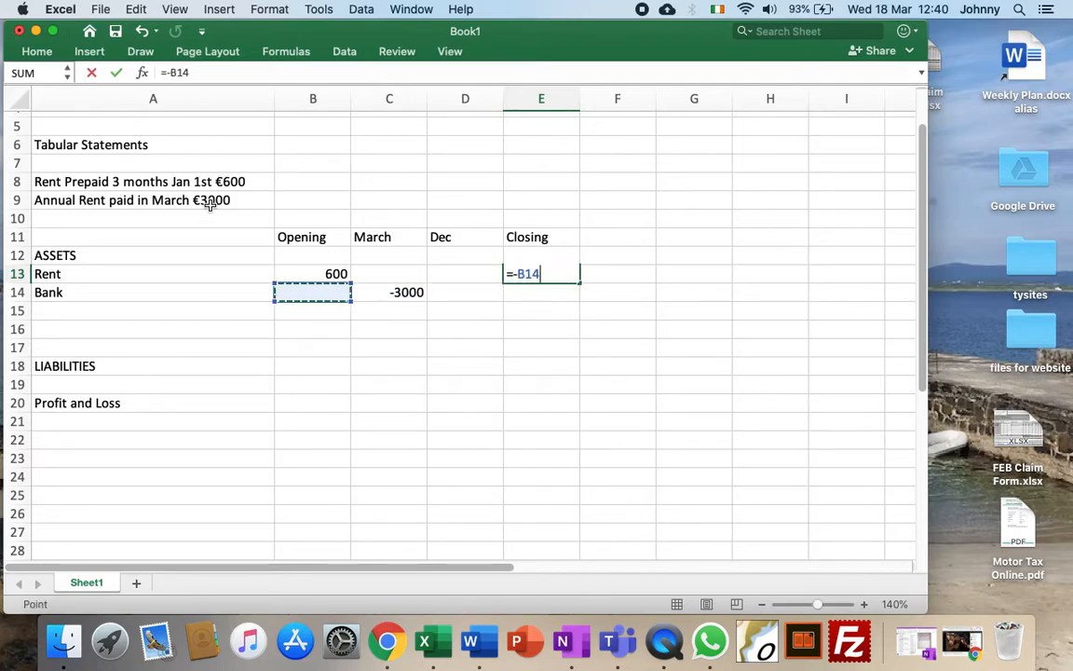
left_click(387, 291)
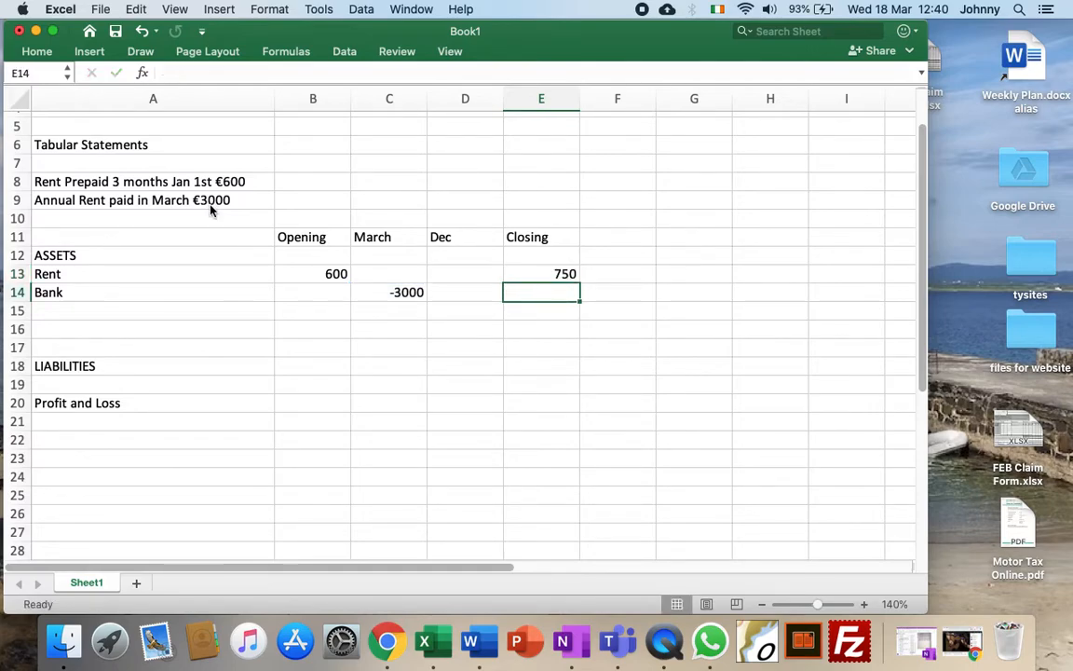
mouse_move(401, 275)
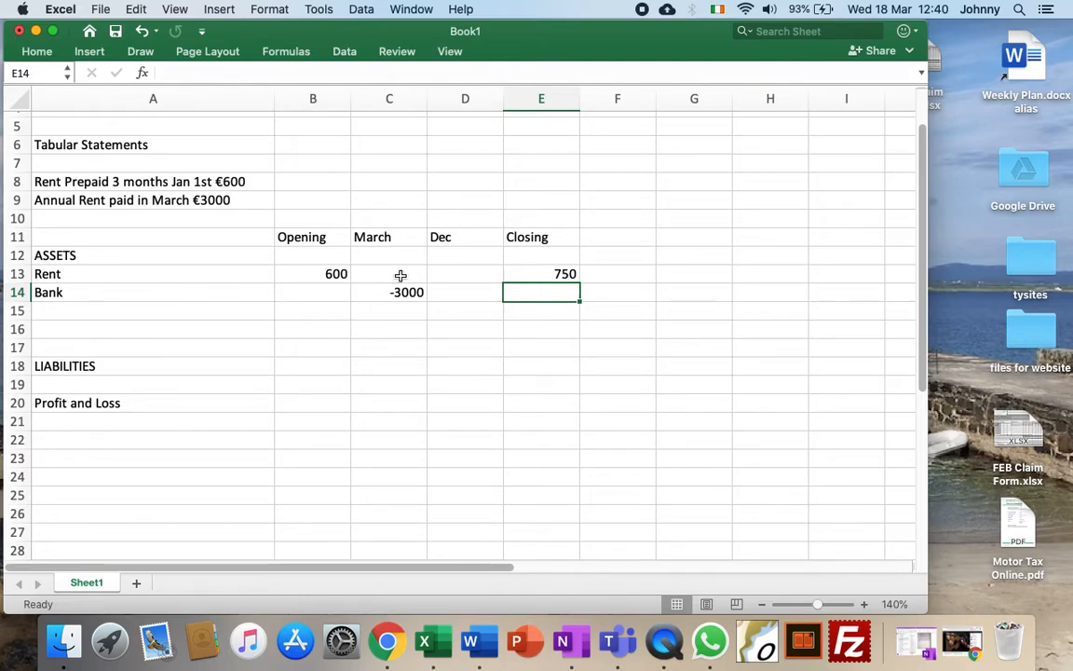
left_click(388, 272)
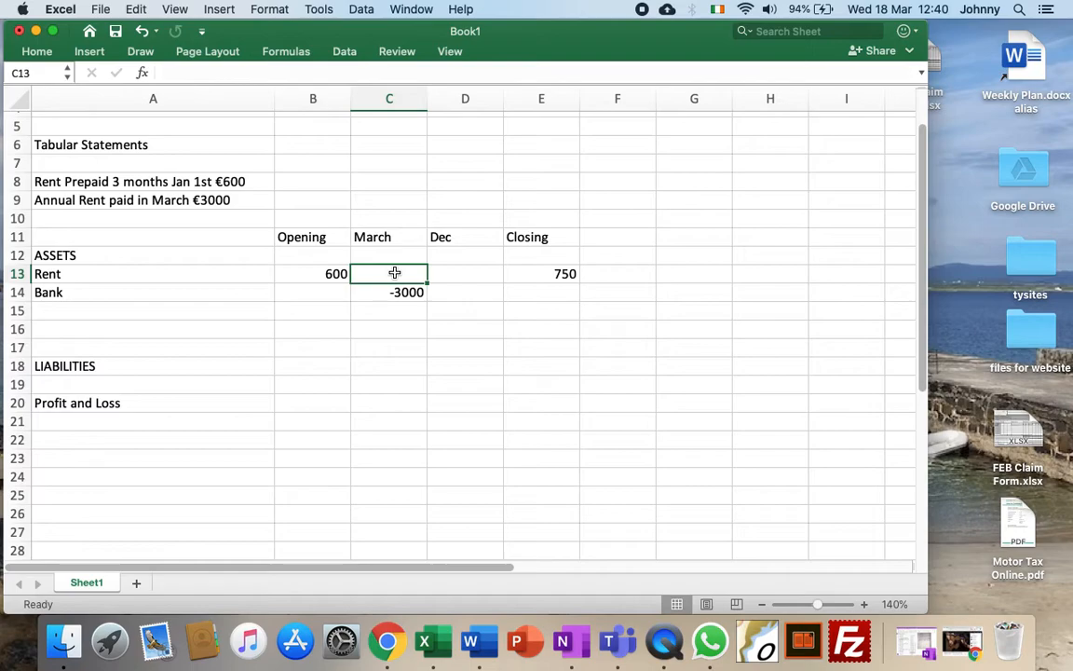
Enter =-600 under March for the Rent row and the Profit and Loss row
type("=")
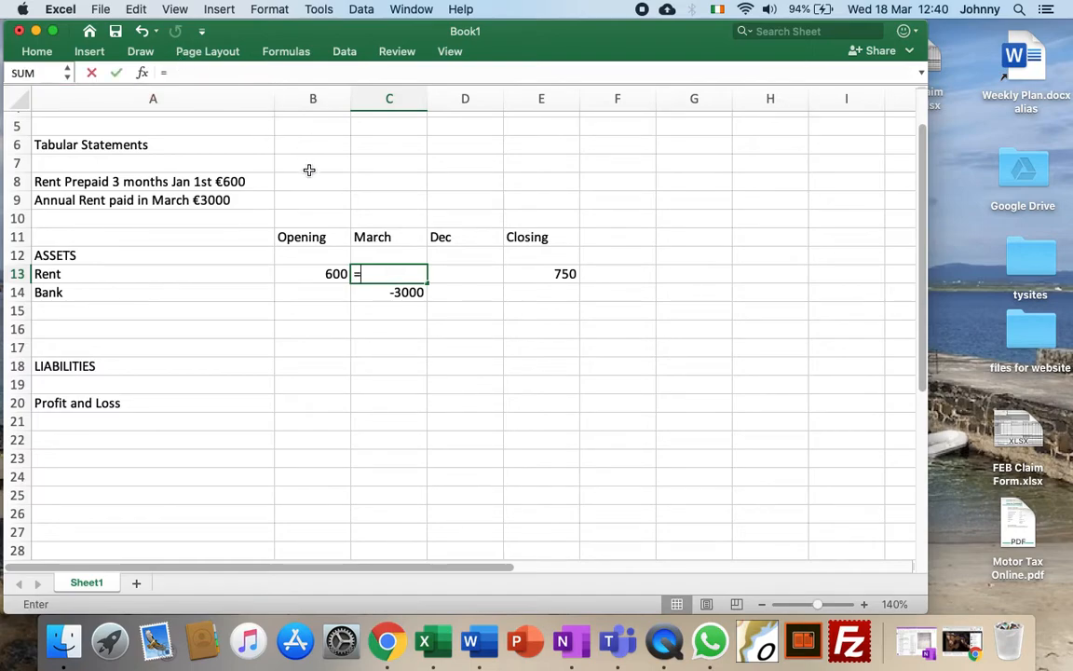
type("-600")
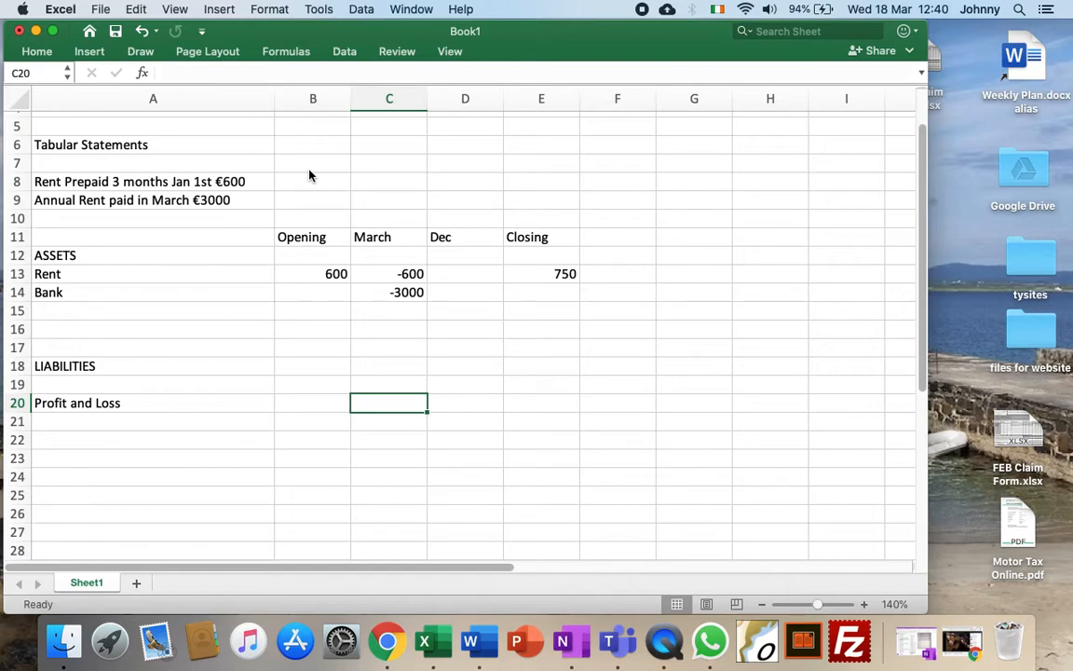
type("=-600")
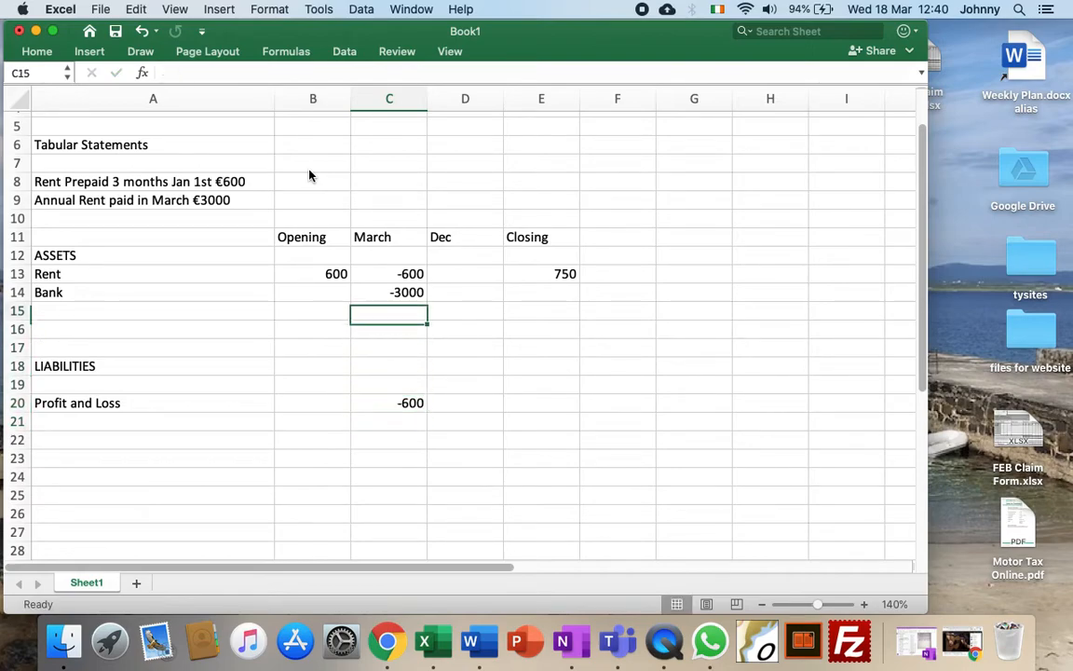
Return to the March Rent figure to revise it
left_click(387, 272)
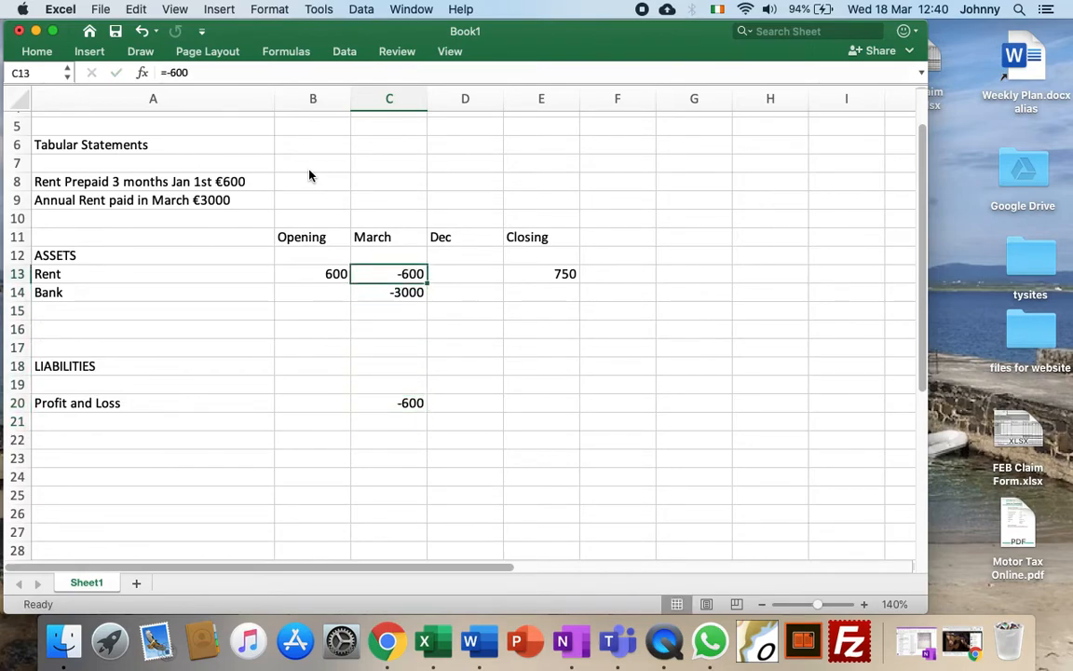
left_click(388, 290)
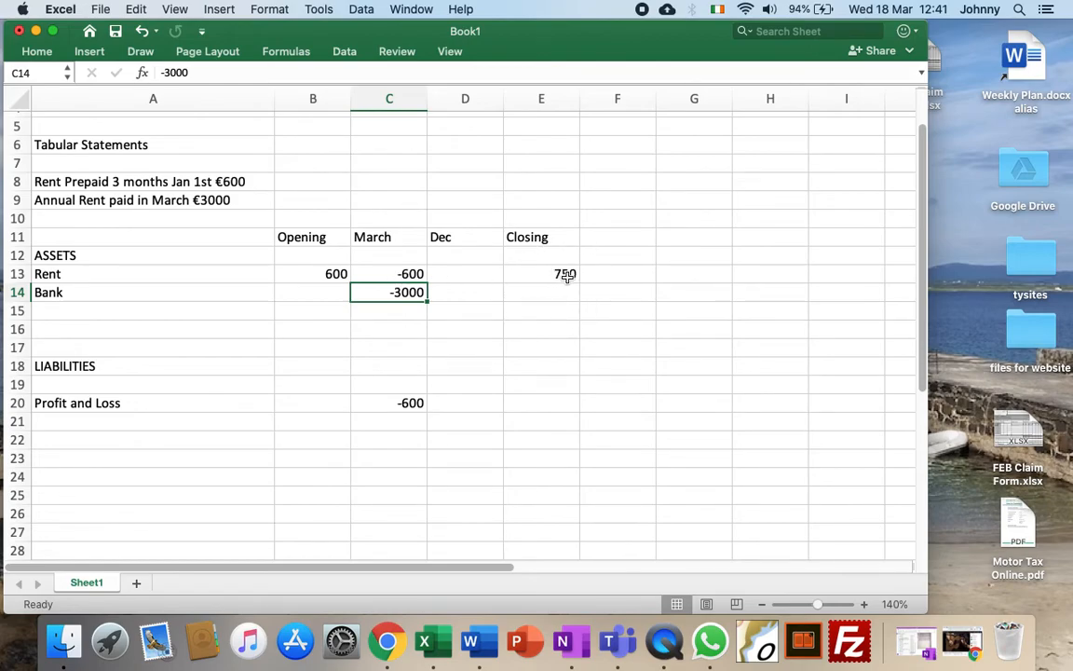
left_click(388, 272)
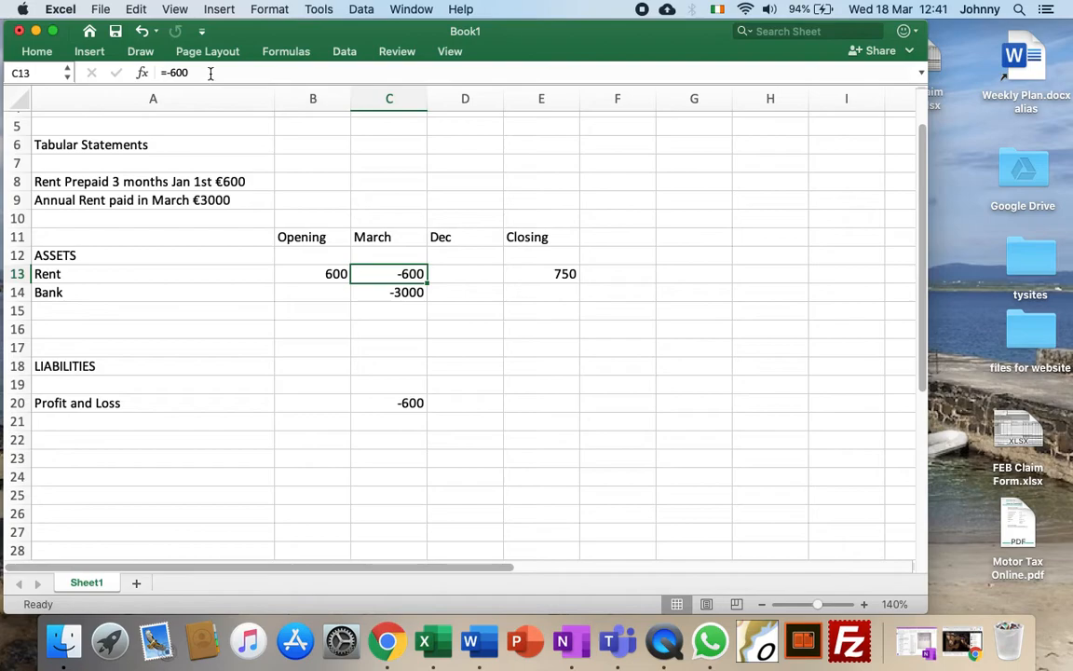
Append +750 so the March Rent figure becomes 150, relabelling the row Rent Prepaid
double_click(388, 272)
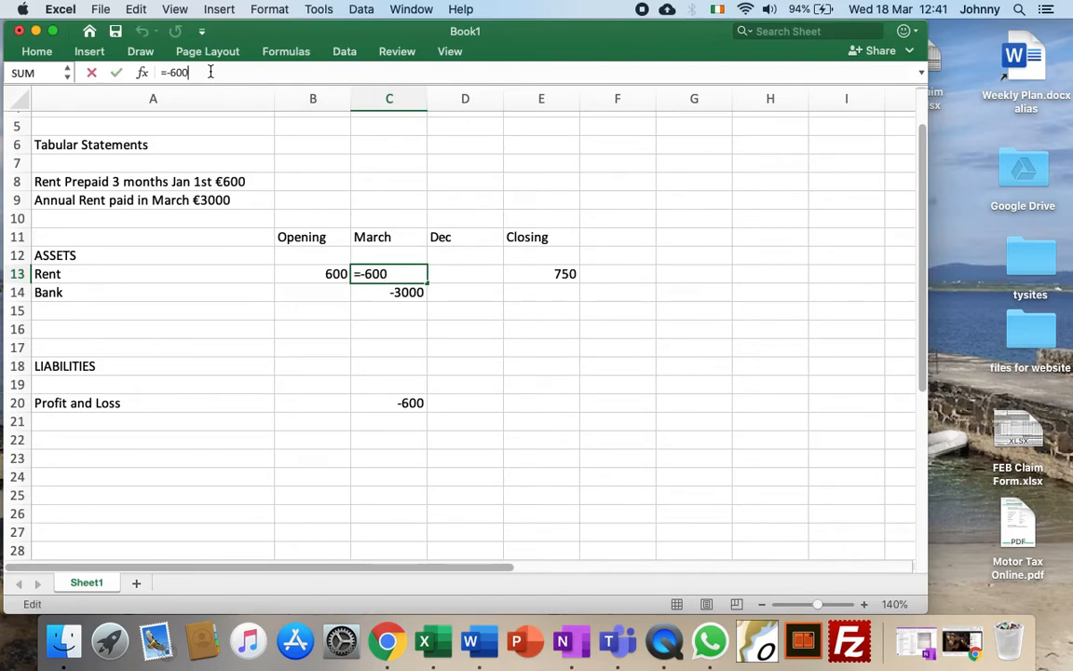
type("+7")
left_click(153, 273)
type(" Prepaid")
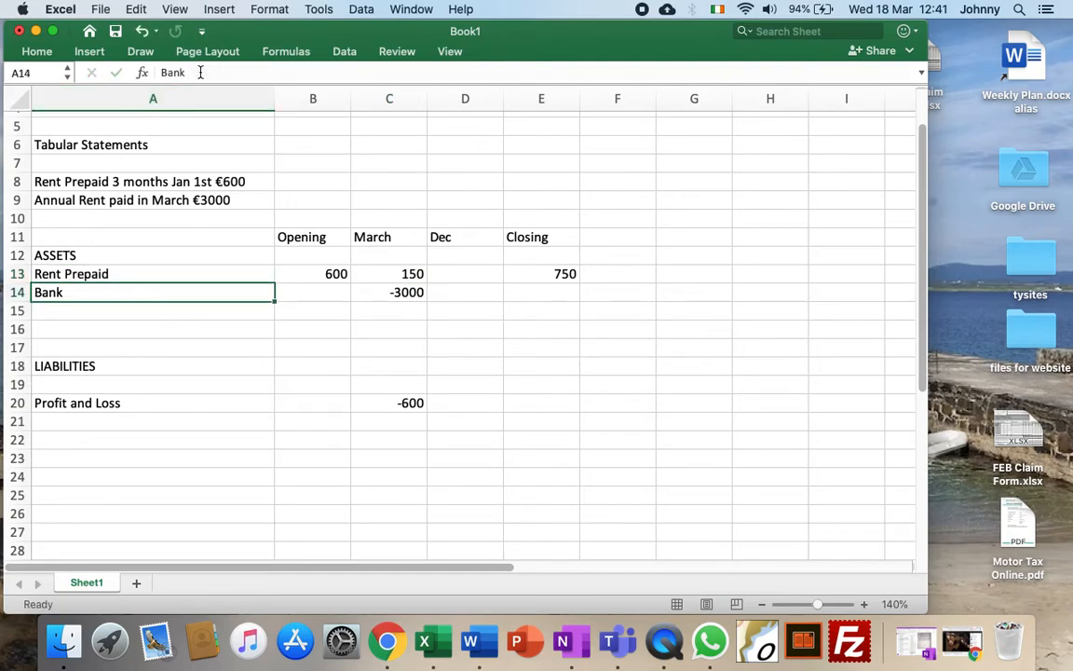
left_click(313, 291)
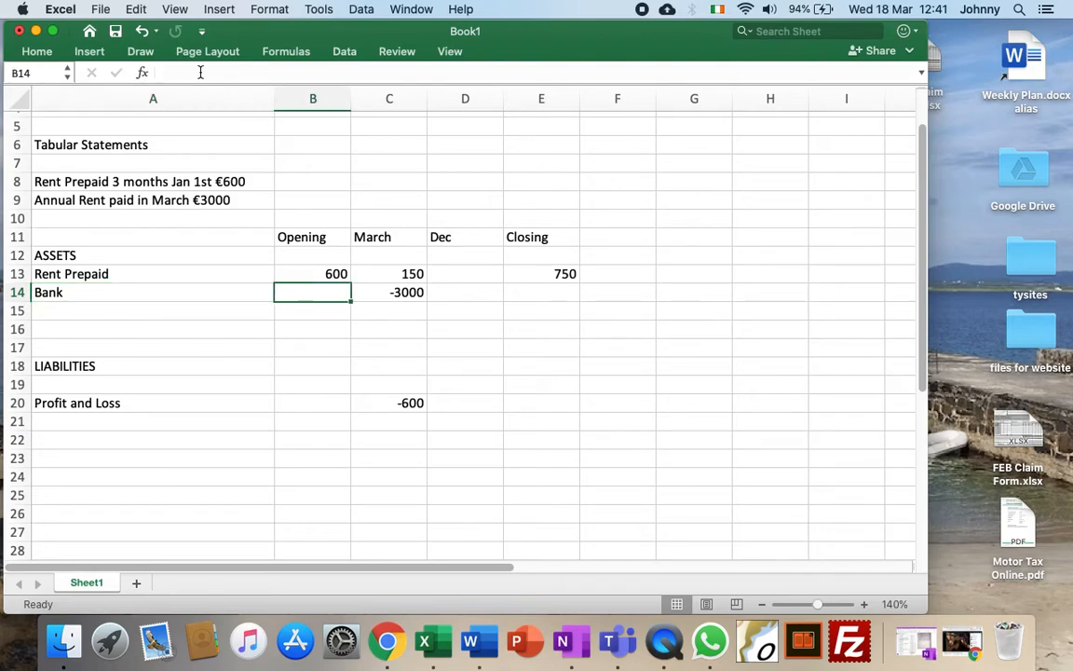
left_click(388, 309)
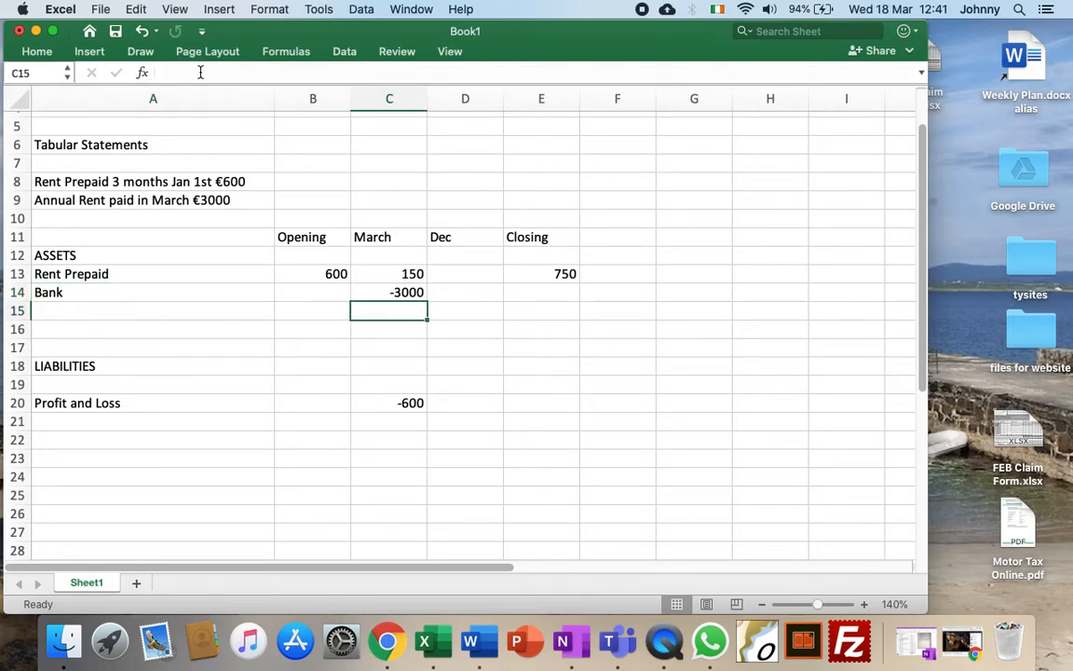
Rewrite the March Profit and Loss formula as =-600-(3000*.75
left_click(387, 402)
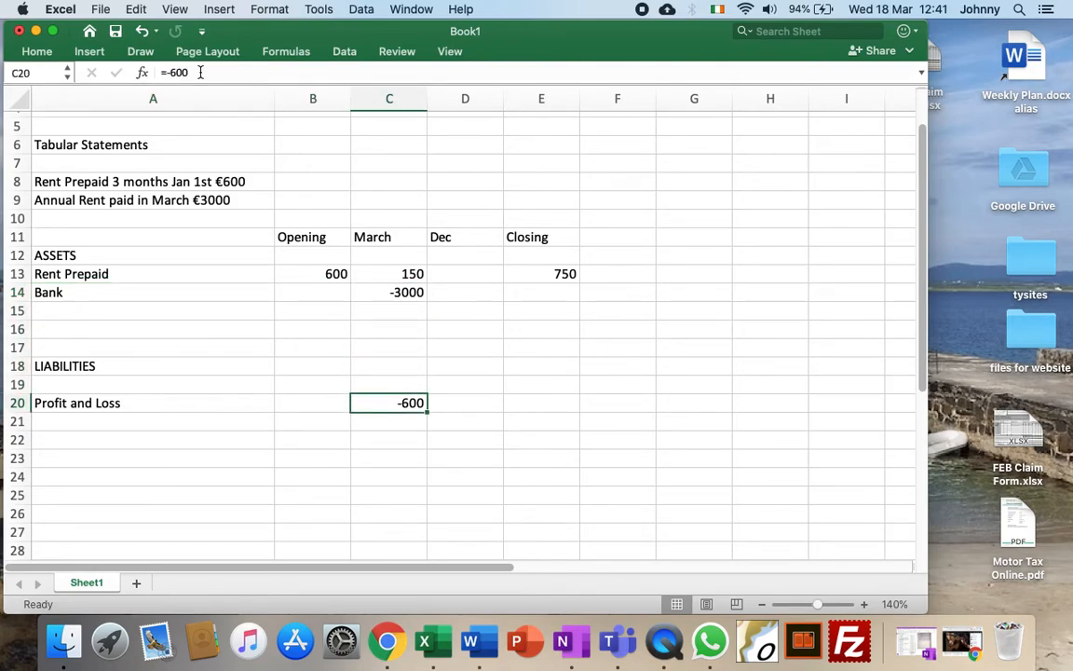
type("+")
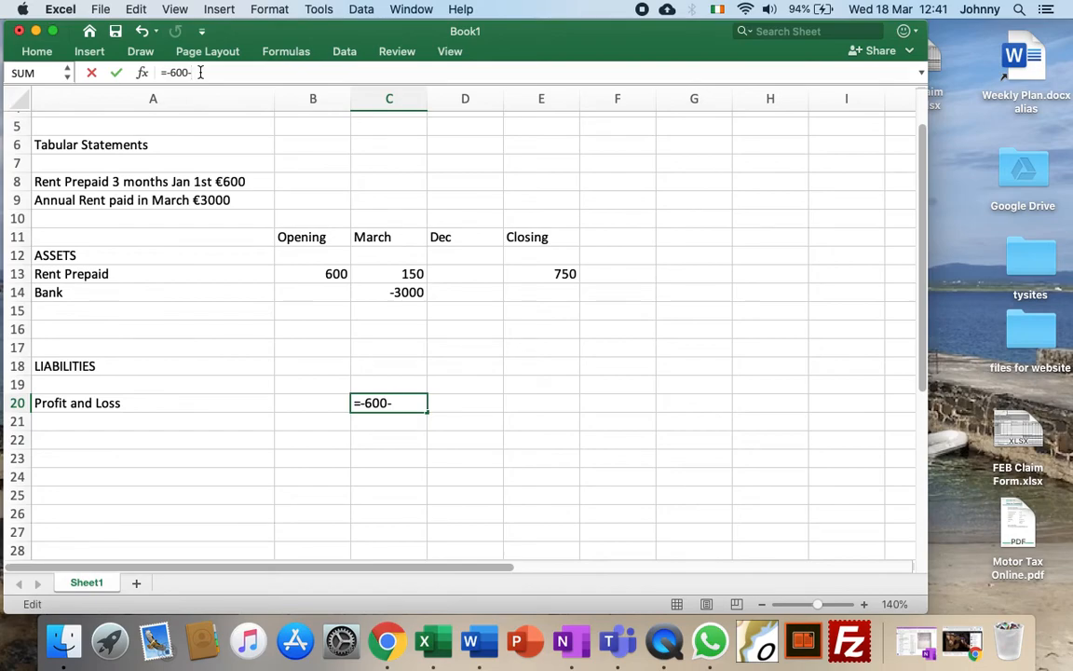
type("(")
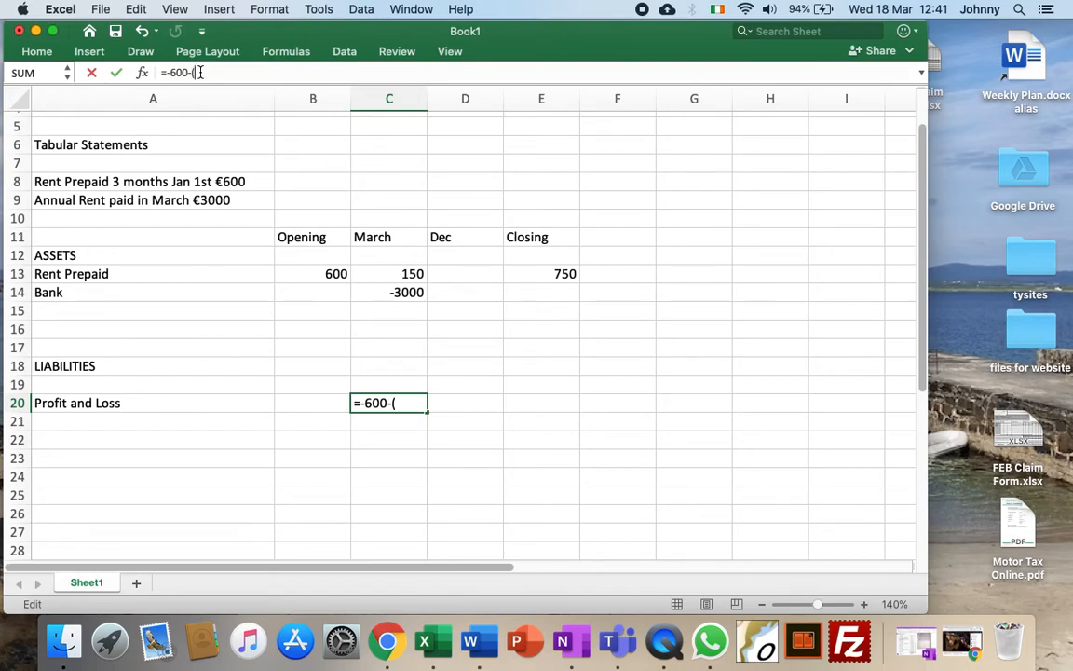
type("3000")
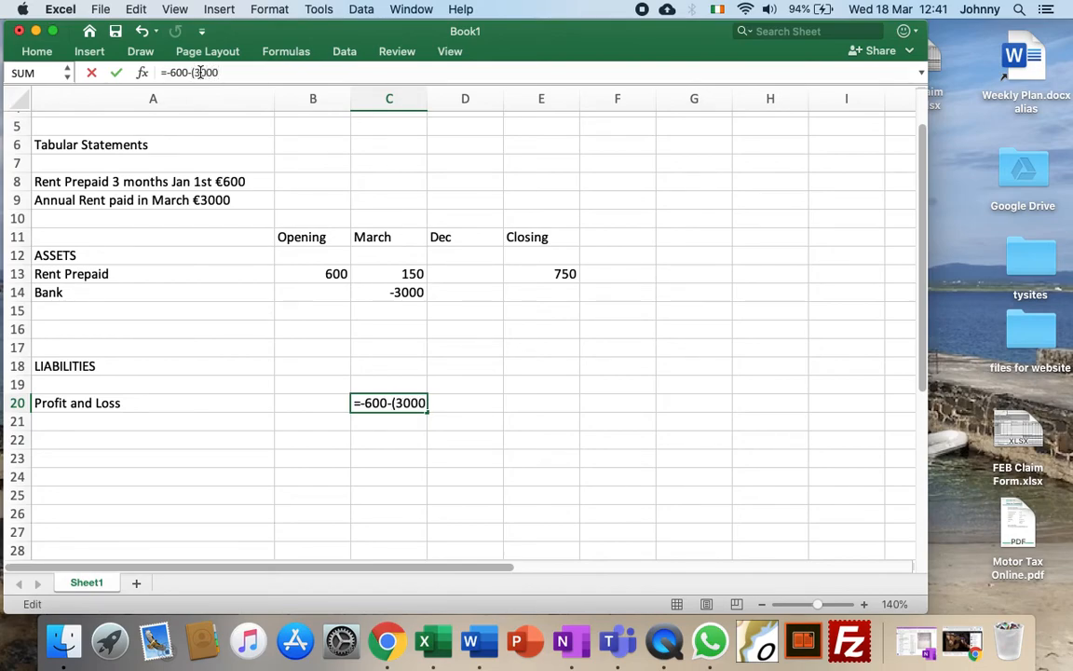
type("*.7")
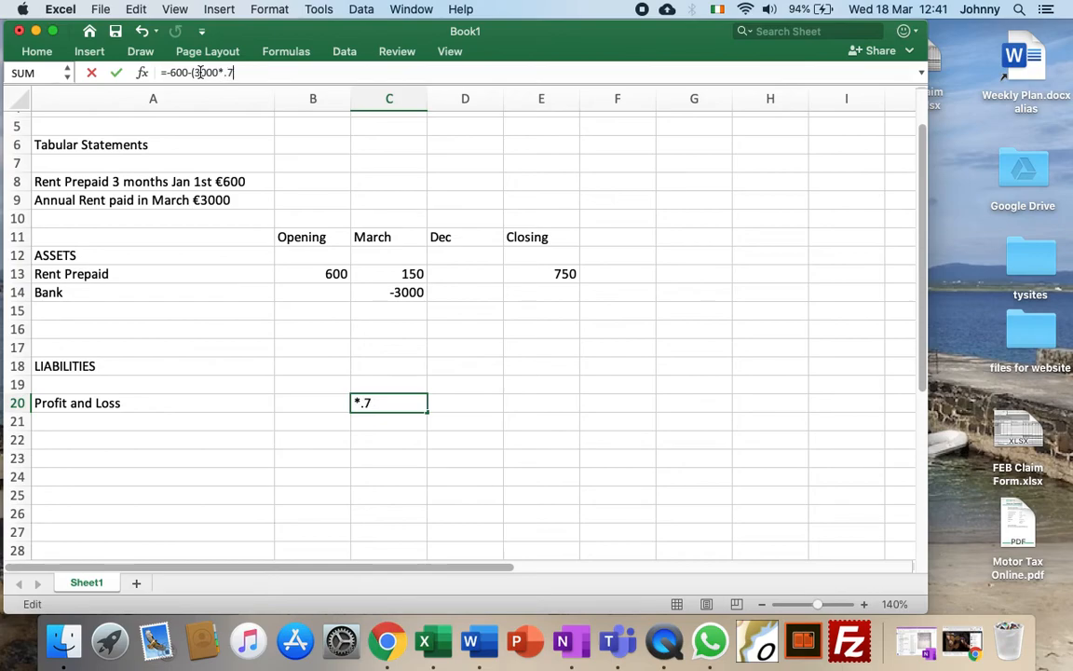
type("5")
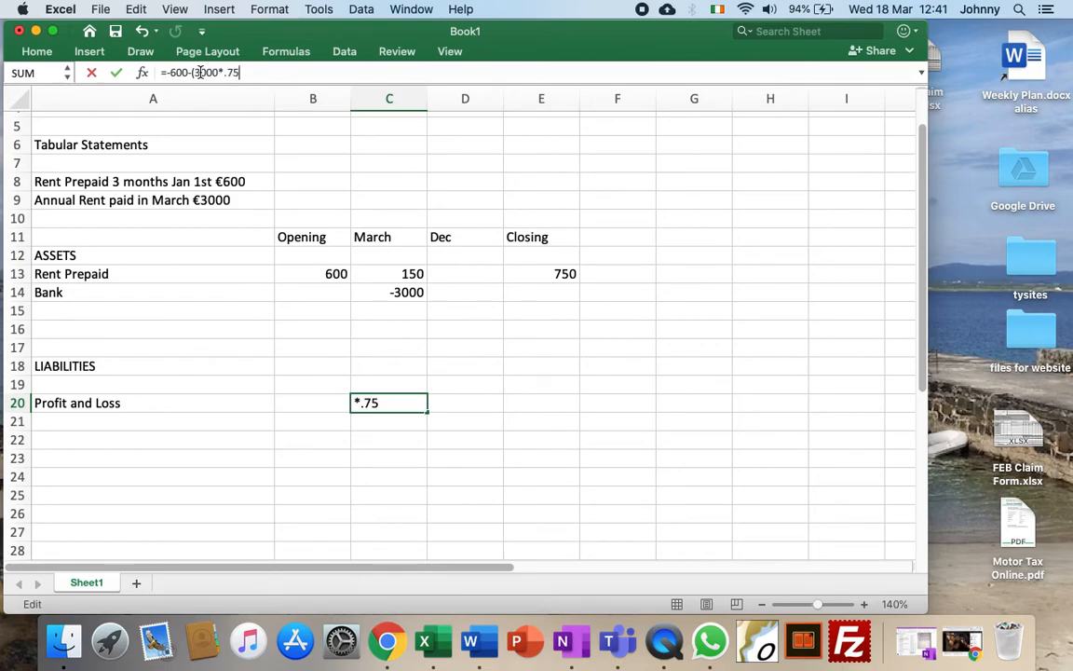